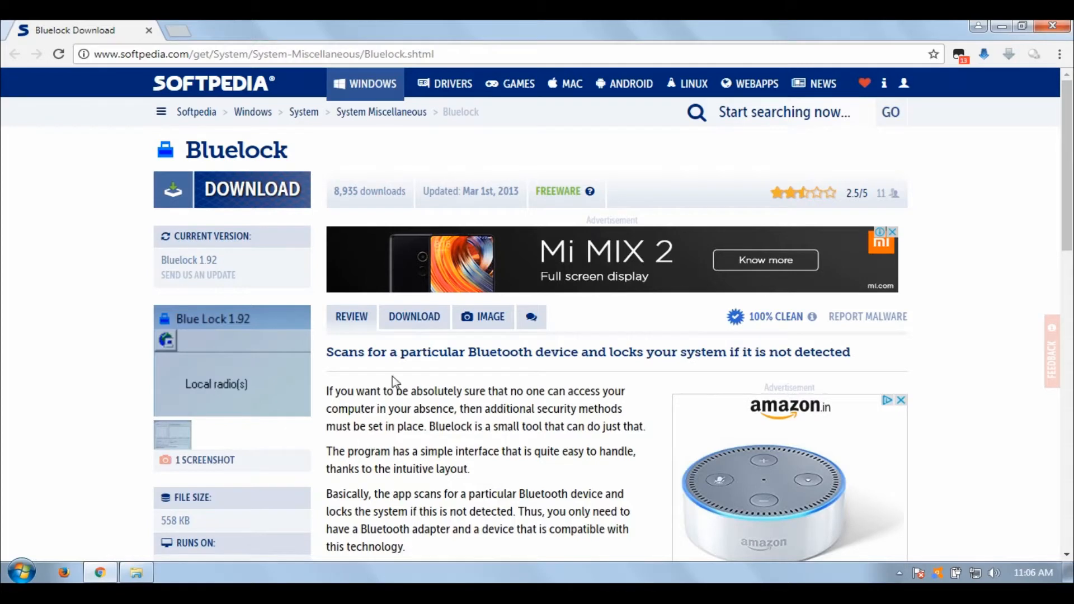
Download Bluelock from Softpedia's US mirror and launch the extracted application
{"action": "scroll", "scroll_direction": "down", "scroll_amount": 3}
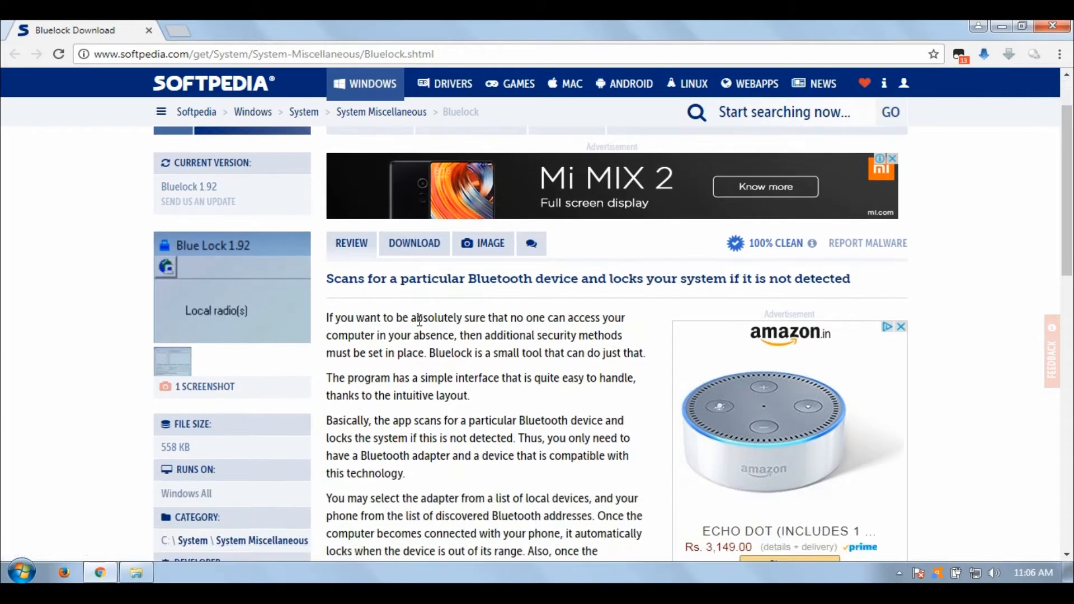
{"action": "left_click", "coordinate": [414, 242]}
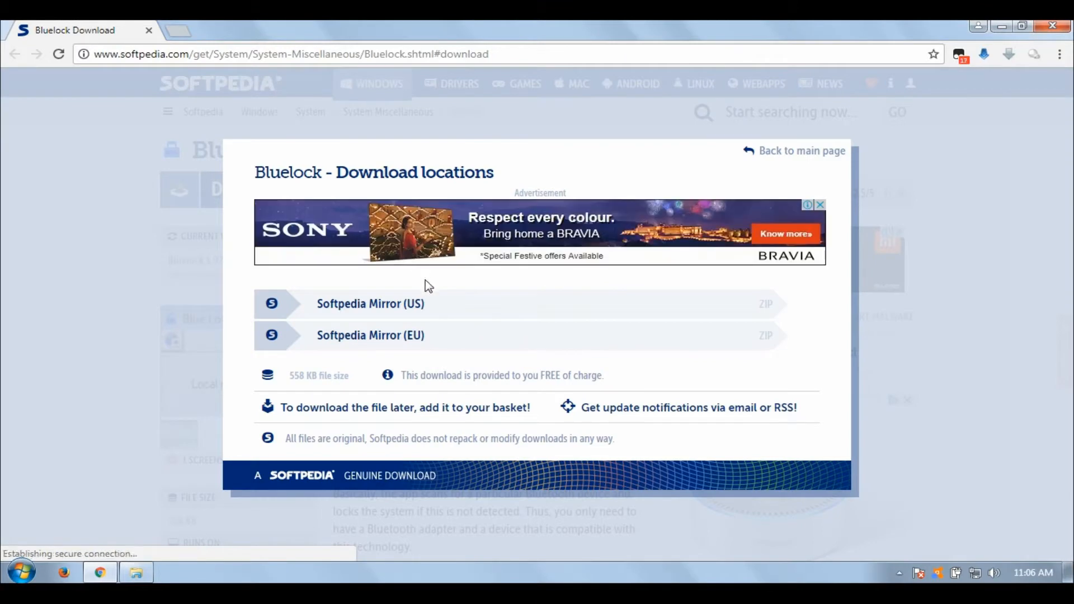
{"action": "left_click", "coordinate": [370, 304]}
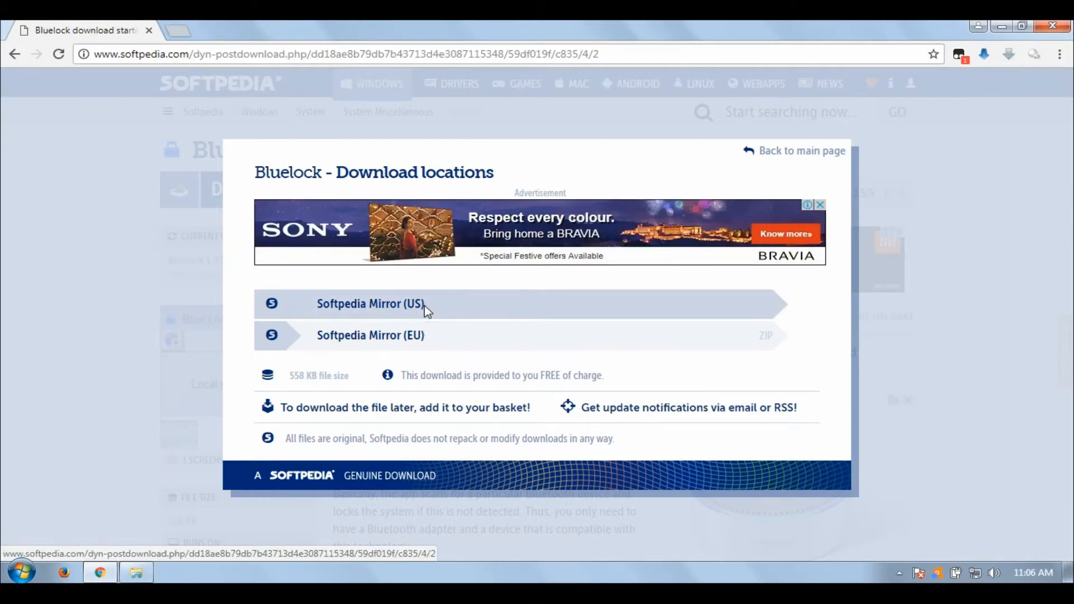
{"action": "left_click", "coordinate": [371, 303]}
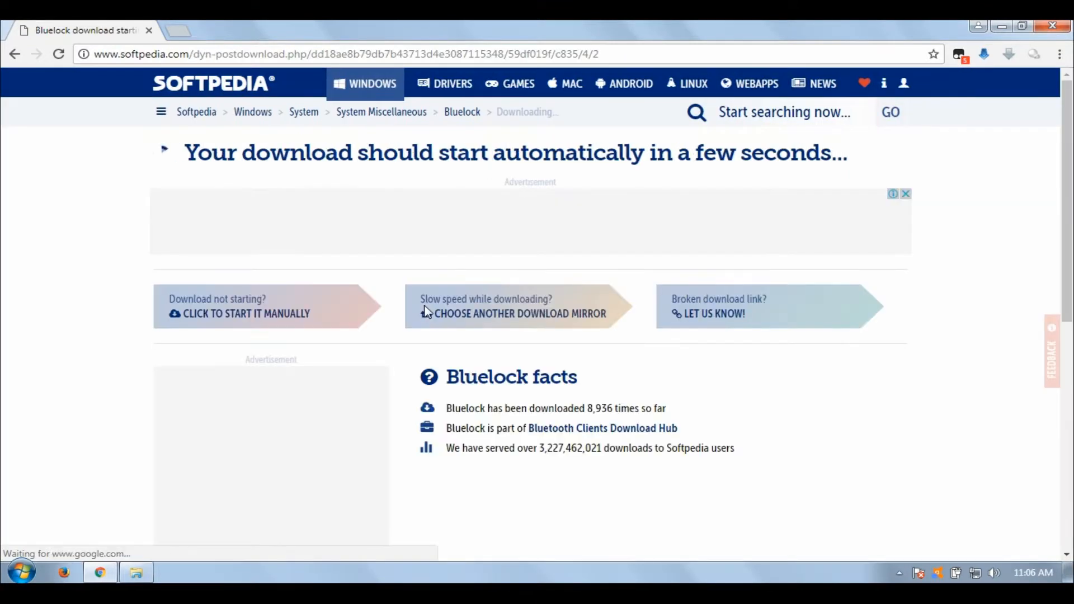
{"action": "double_click", "coordinate": [48, 146]}
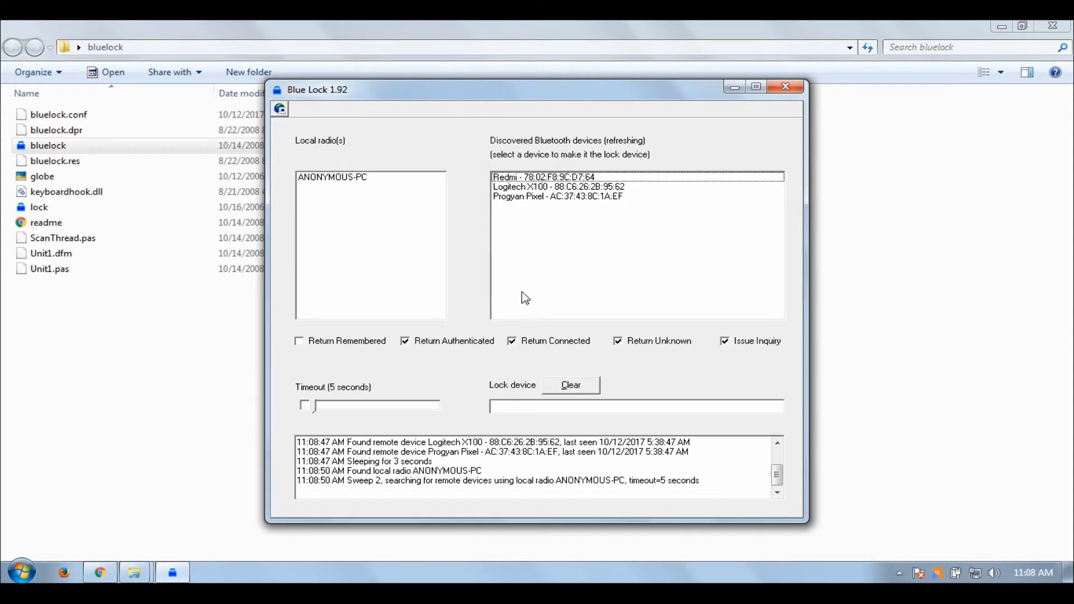
Choose the Pixel phone from the discovered devices as the lock device
{"action": "left_click", "coordinate": [558, 197]}
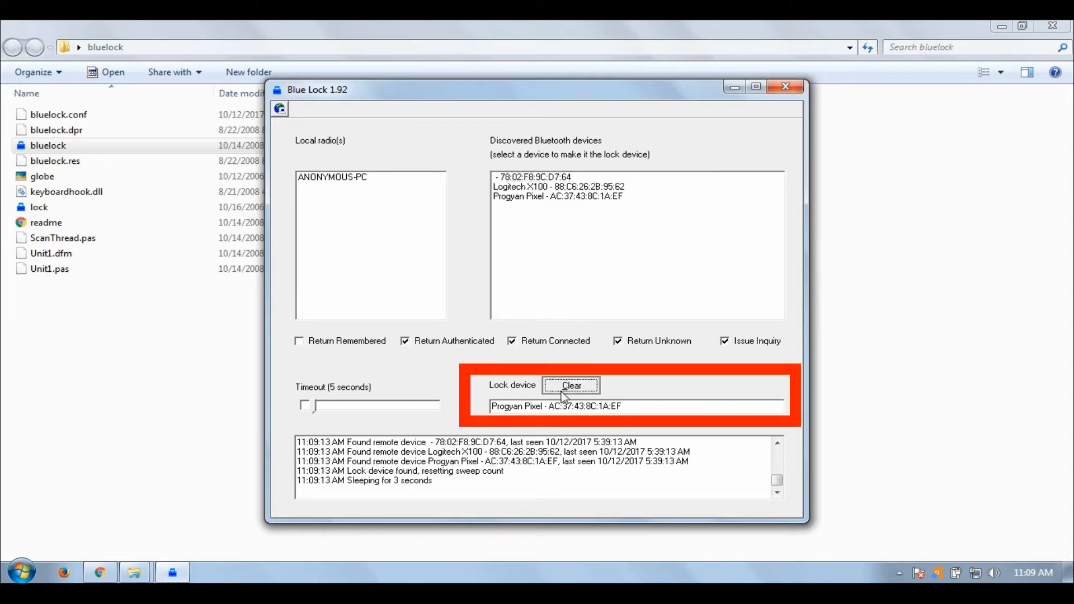
{"action": "left_click", "coordinate": [570, 385]}
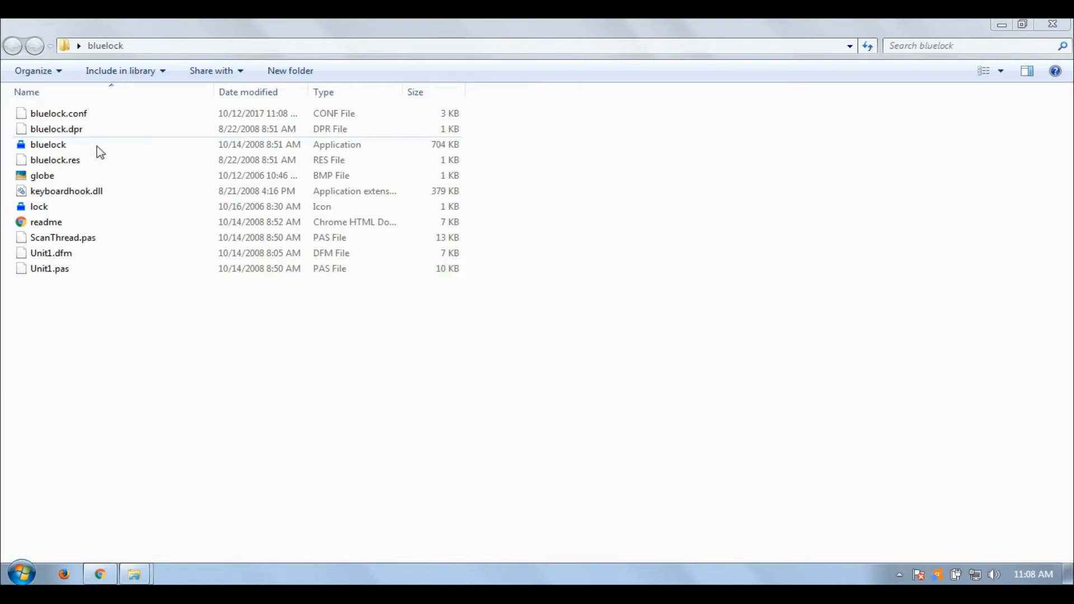
Relaunch Bluelock from its folder so it rescans nearby Bluetooth devices
{"action": "double_click", "coordinate": [48, 144]}
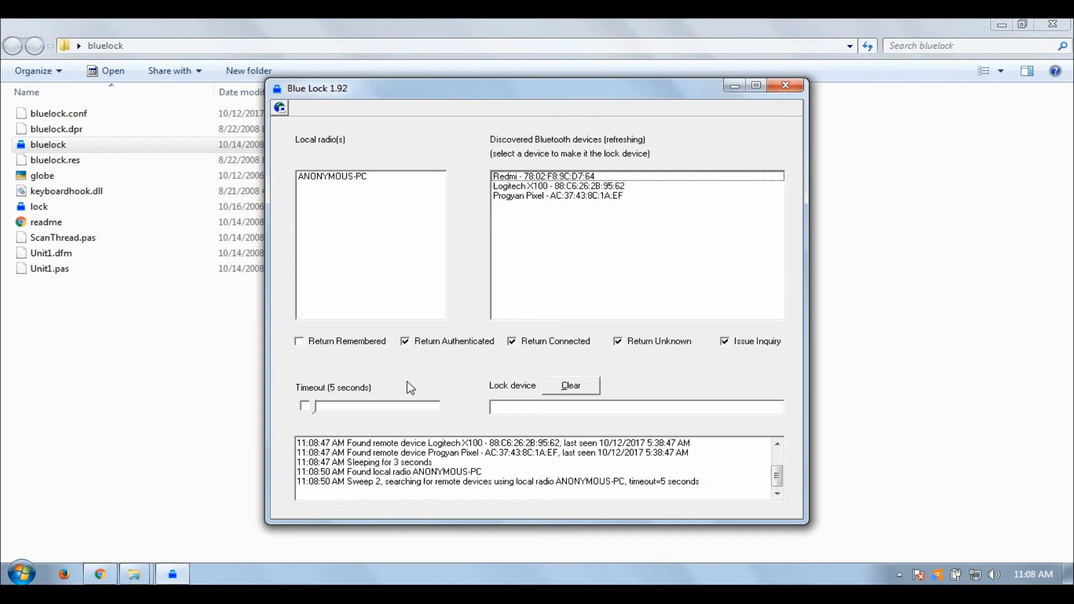
{"action": "left_click", "coordinate": [557, 194]}
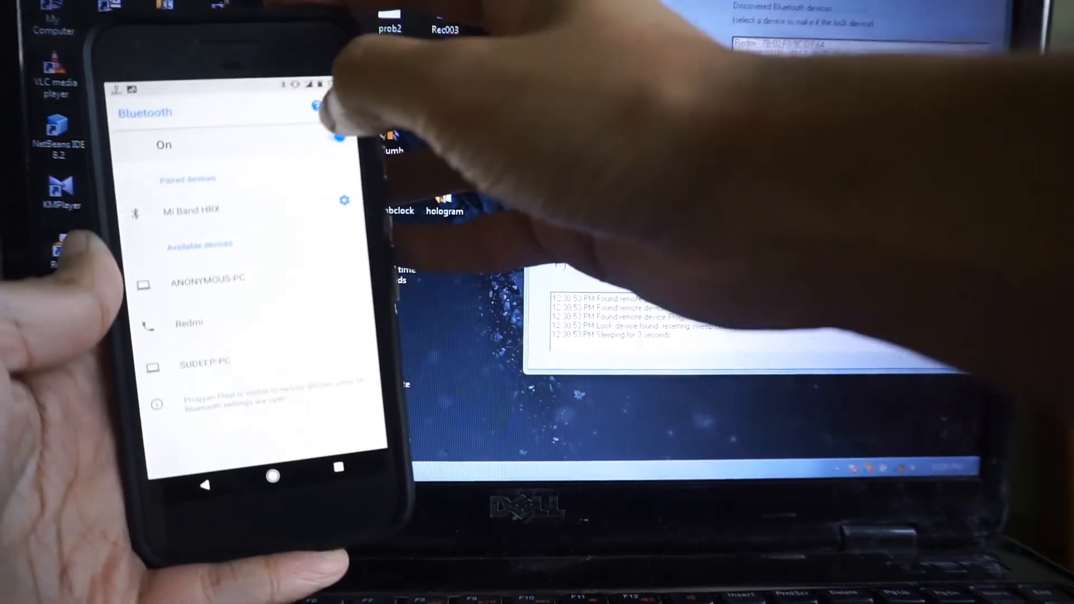
Switch the phone's Bluetooth off to lock Windows, back on, and sign in with the password
{"action": "left_click", "coordinate": [335, 137]}
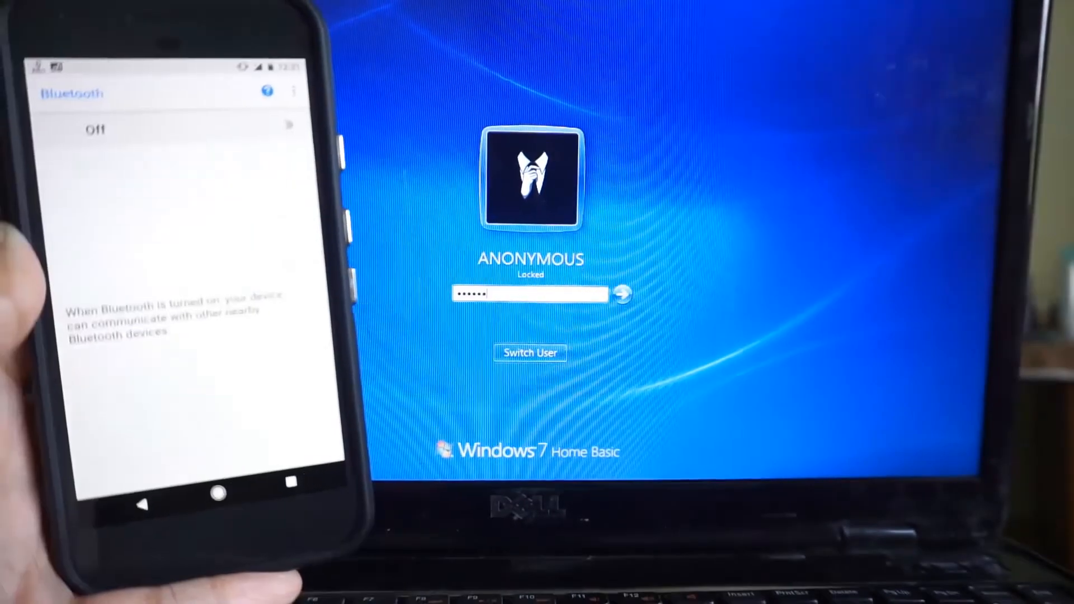
{"action": "left_click", "coordinate": [622, 294]}
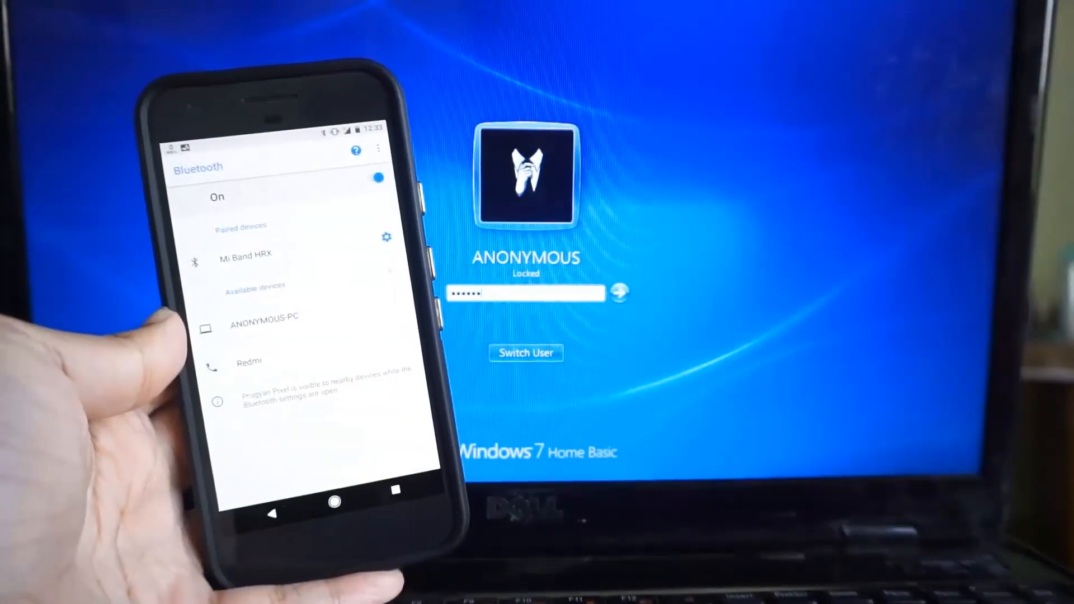
{"action": "left_click", "coordinate": [621, 293]}
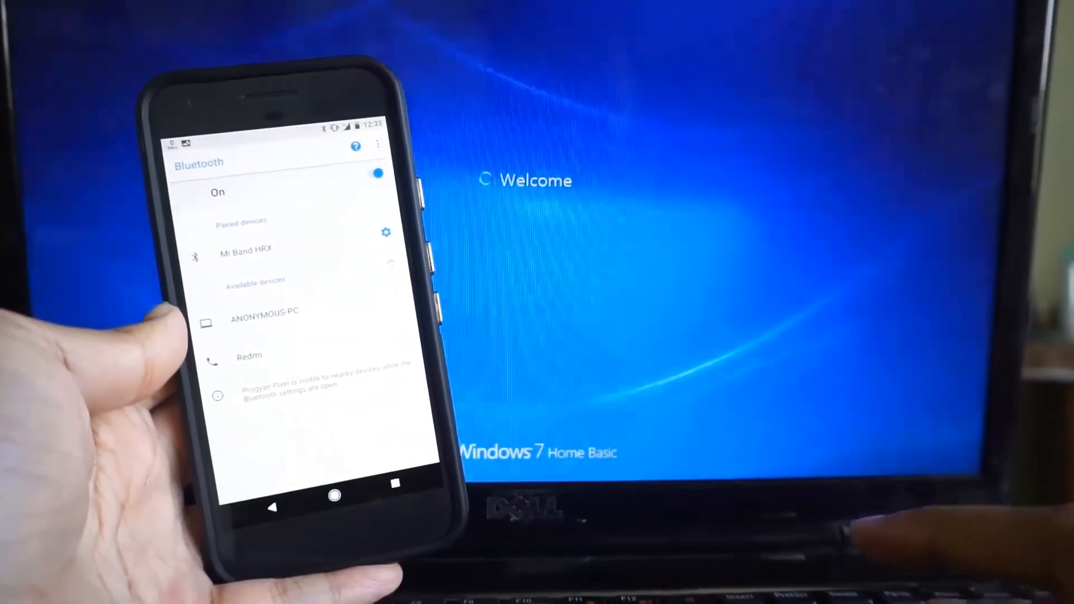